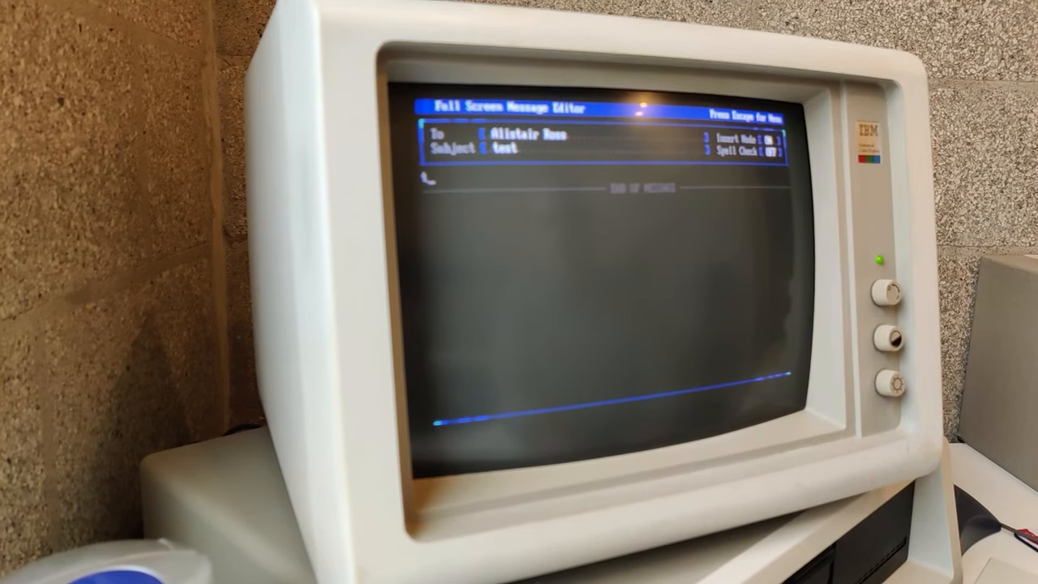
type("this")
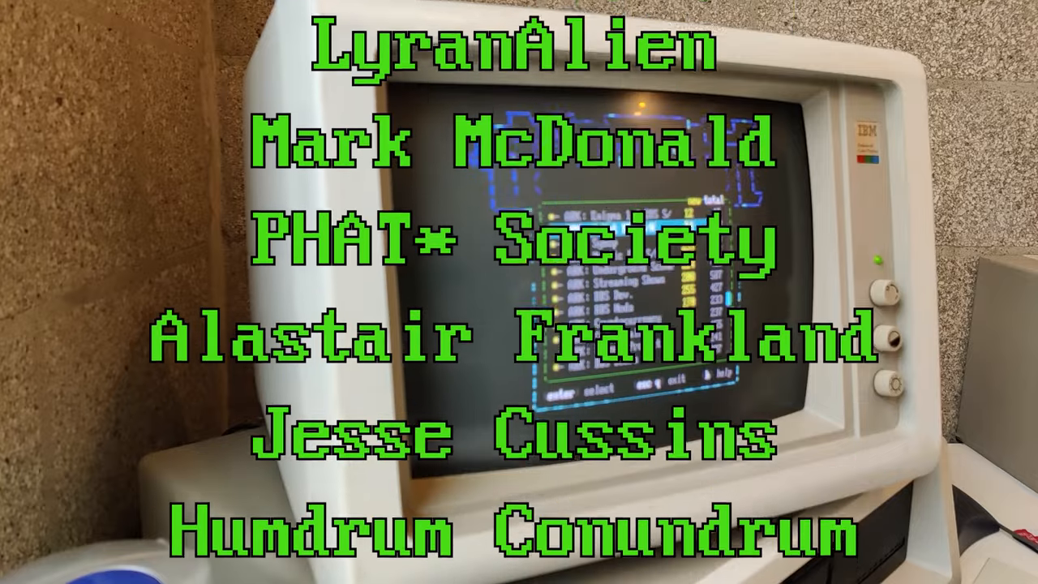
scroll("up", 3)
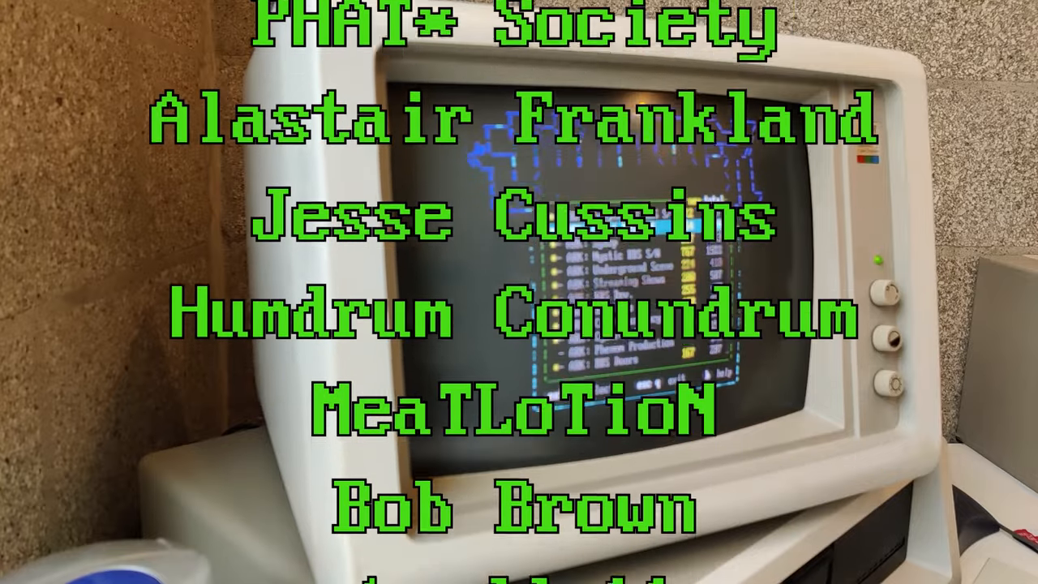